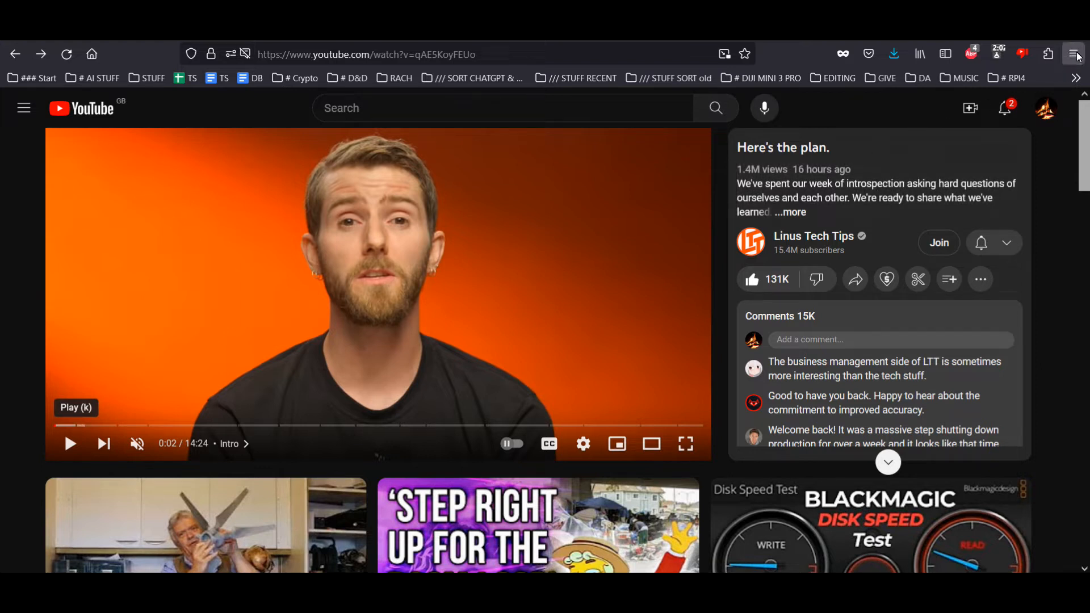
- Switch the YouTube watch page into Responsive Design Mode via More tools
{"action": "left_click", "coordinate": [1076, 53]}
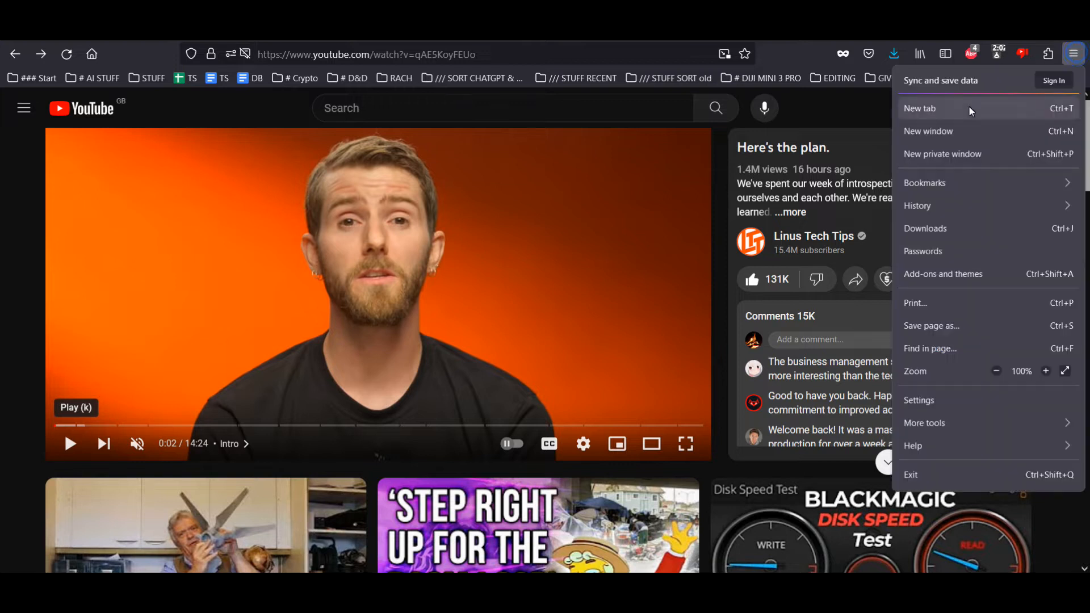
{"action": "mouse_move", "coordinate": [925, 423]}
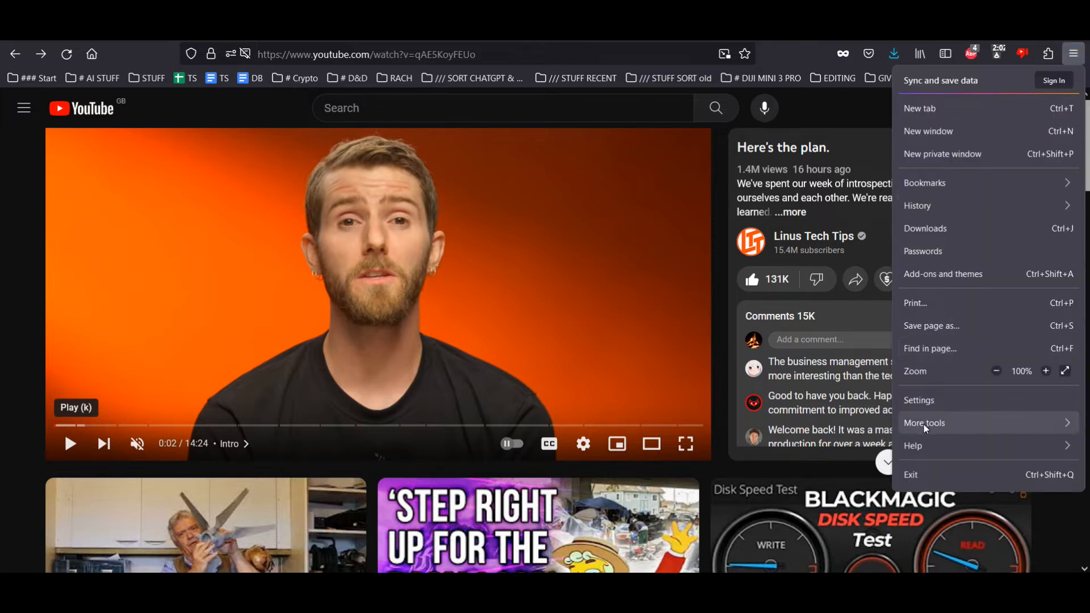
{"action": "left_click", "coordinate": [925, 423]}
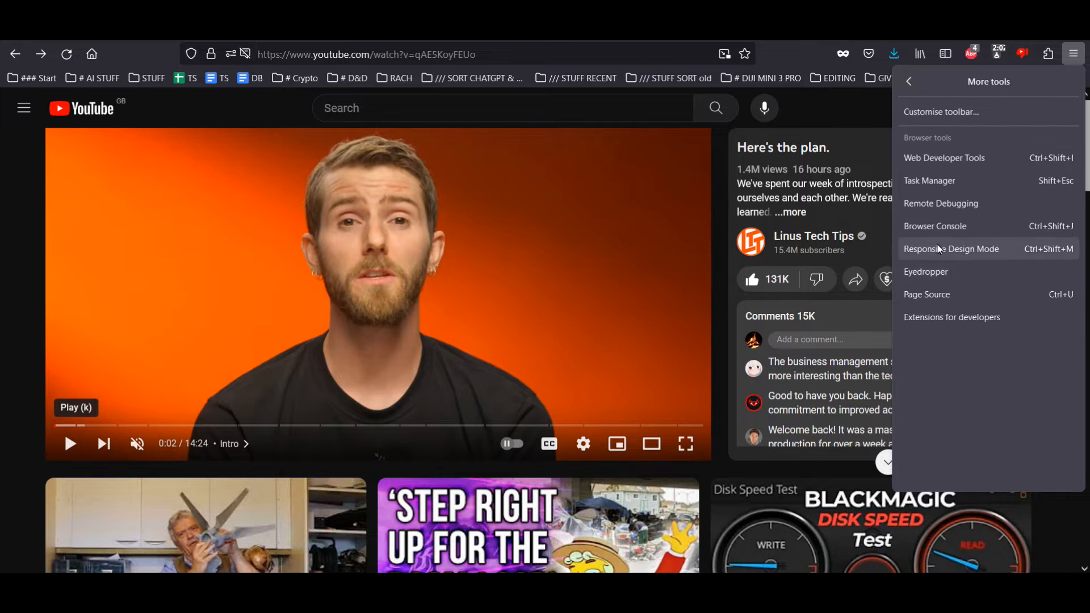
{"action": "mouse_move", "coordinate": [955, 256]}
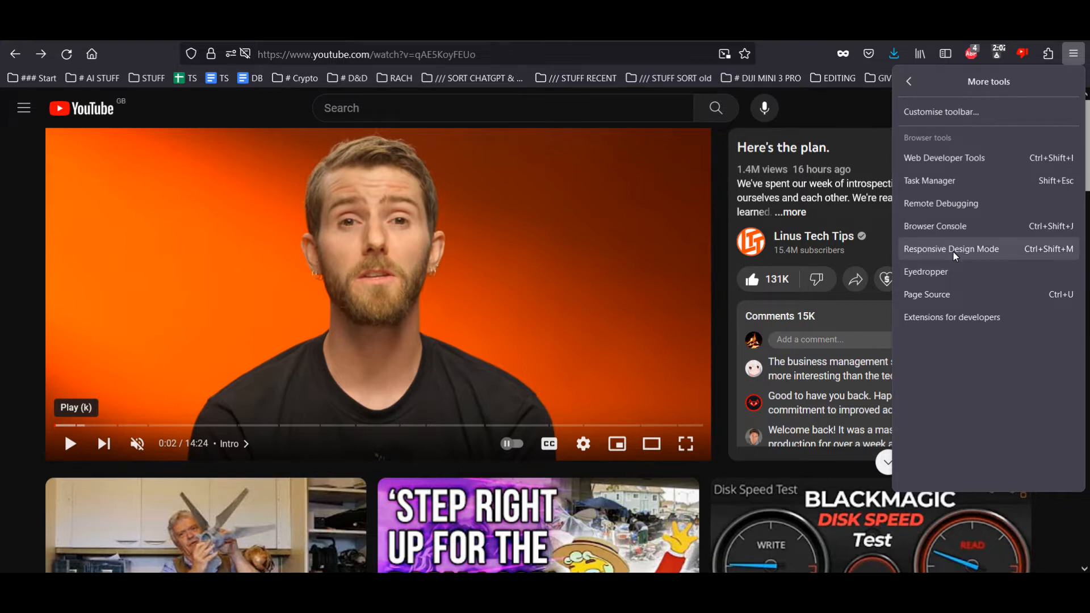
{"action": "left_click", "coordinate": [952, 248]}
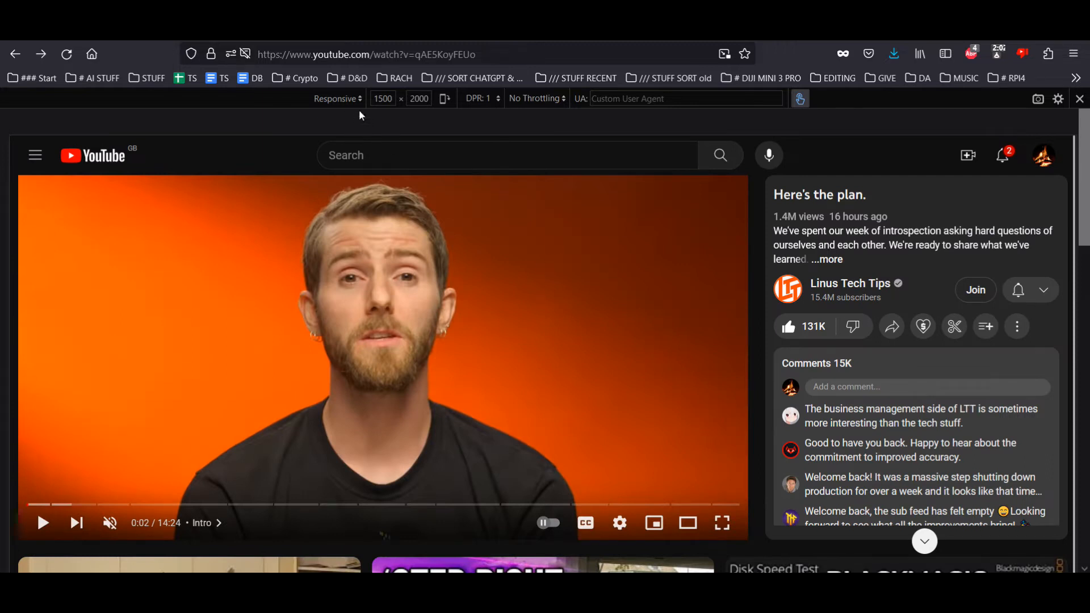
{"action": "mouse_move", "coordinate": [717, 209]}
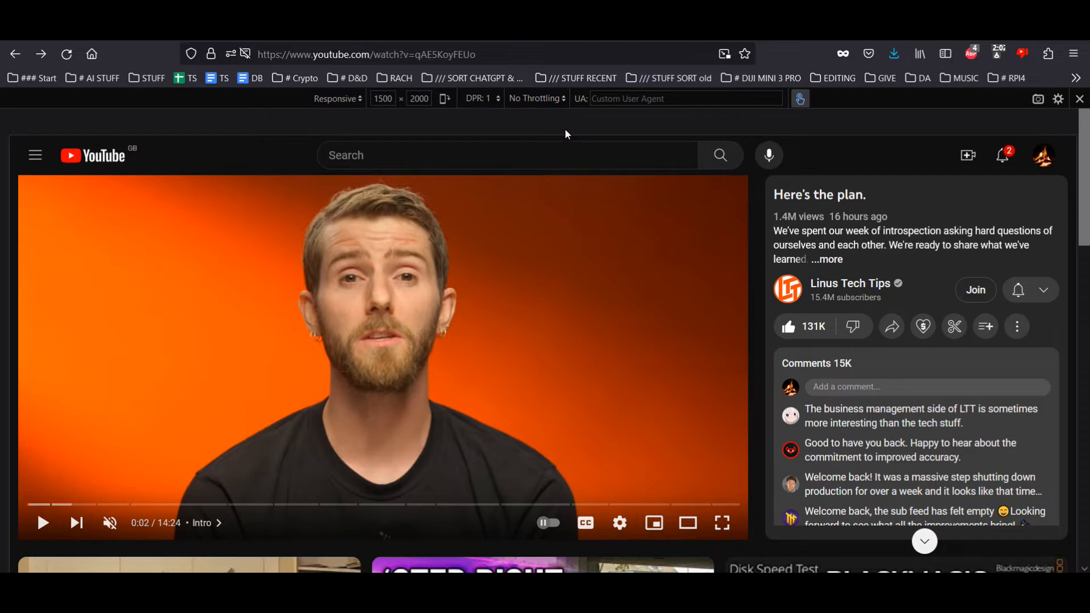
{"action": "mouse_move", "coordinate": [392, 107]}
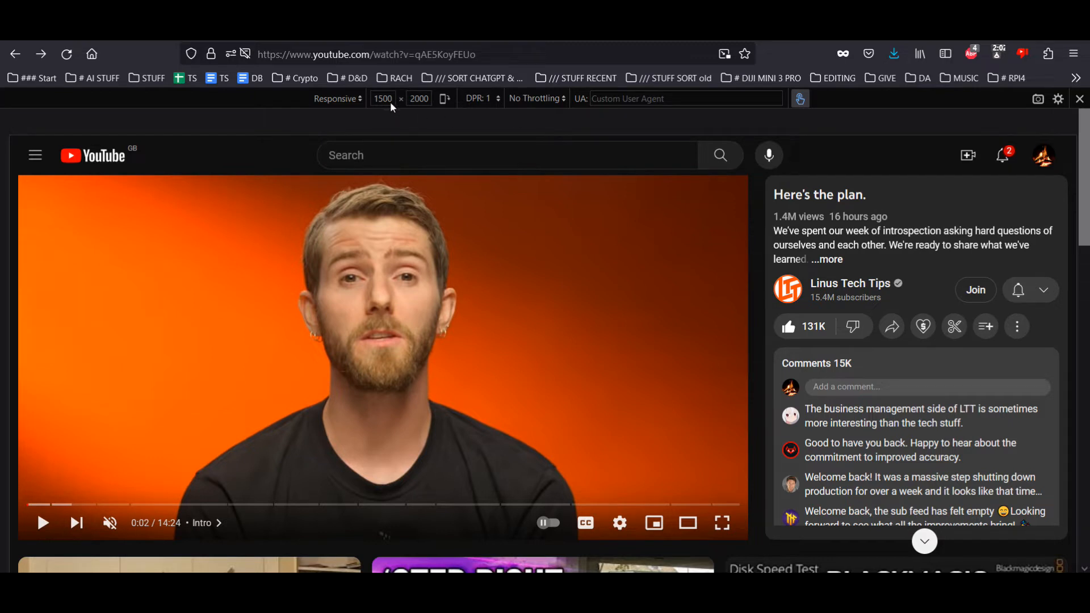
- Reduce the responsive viewport width from 1500 to 999, keeping height 2000
{"action": "type", "text": "999"}
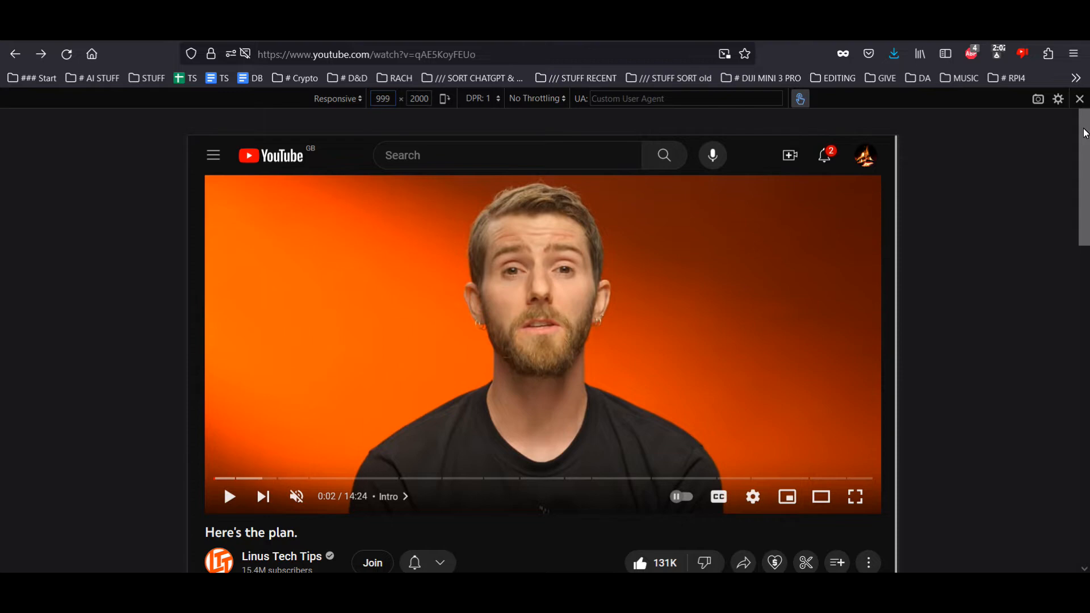
- Scroll down to reveal the title, channel row, description and comments preview
{"action": "scroll", "scroll_direction": "down", "scroll_amount": 3}
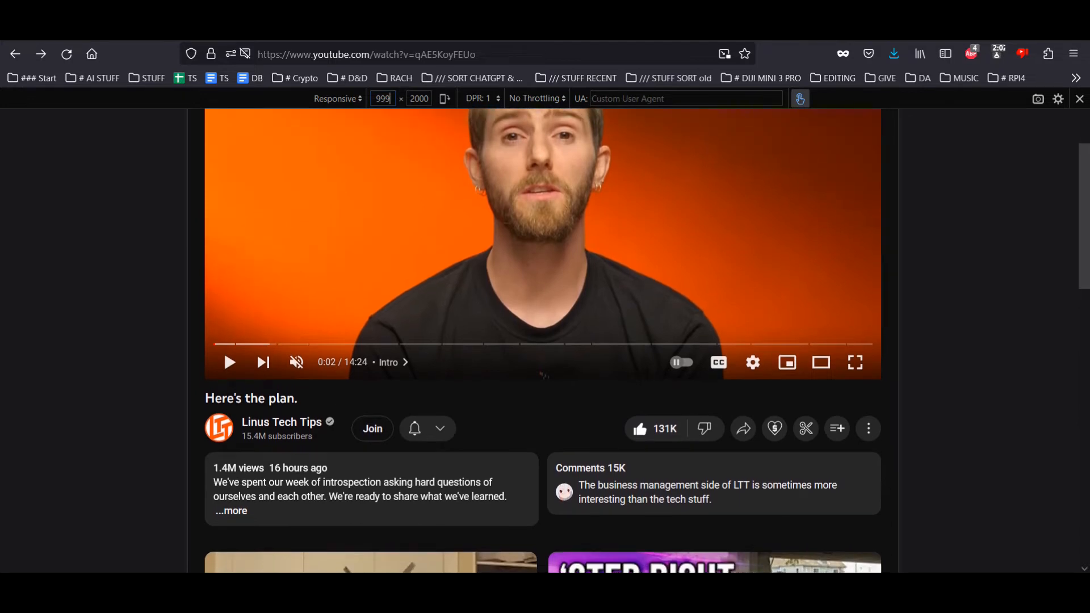
{"action": "scroll", "scroll_direction": "down", "scroll_amount": 3}
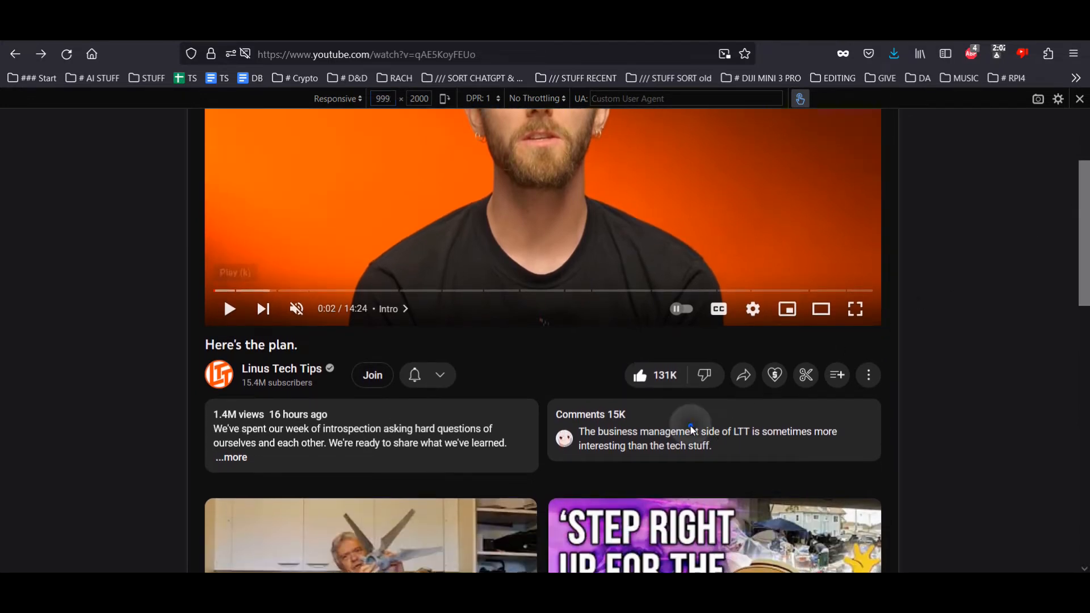
{"action": "left_click", "coordinate": [706, 439]}
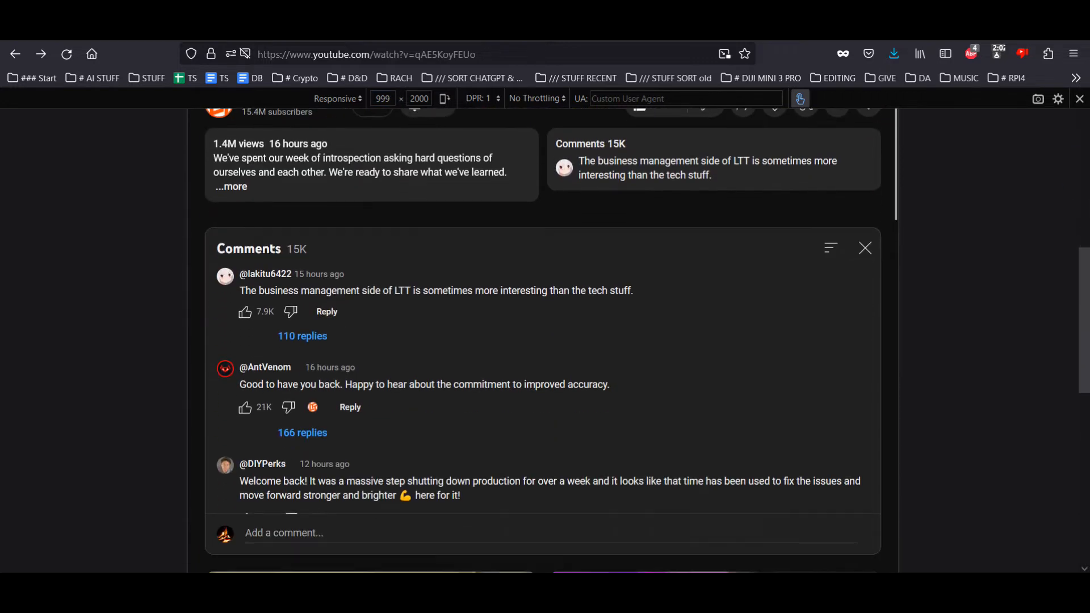
{"action": "scroll", "scroll_direction": "down", "scroll_amount": 3}
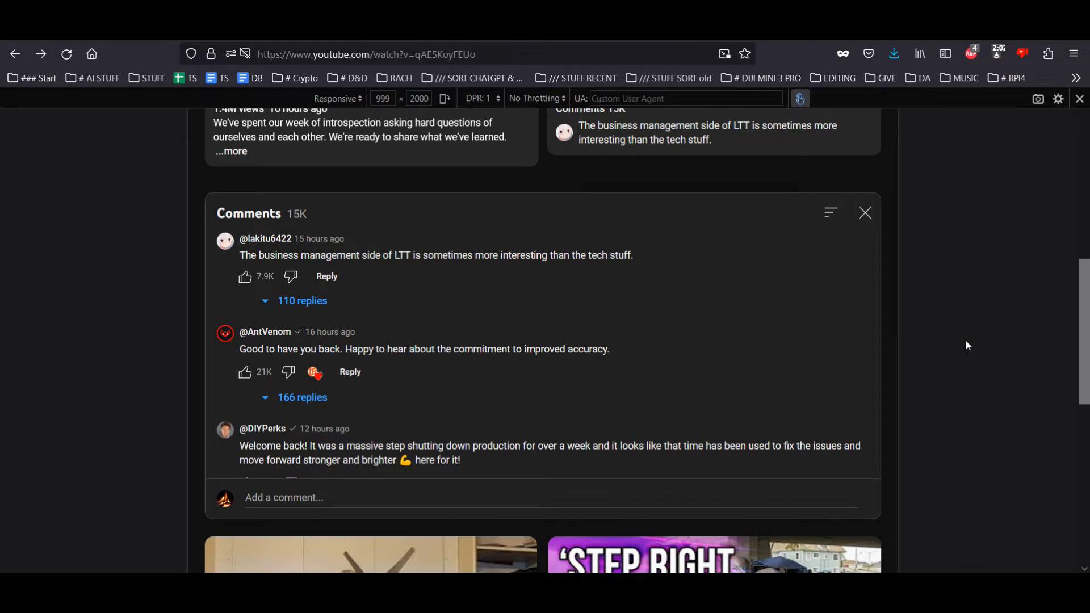
{"action": "mouse_move", "coordinate": [773, 311]}
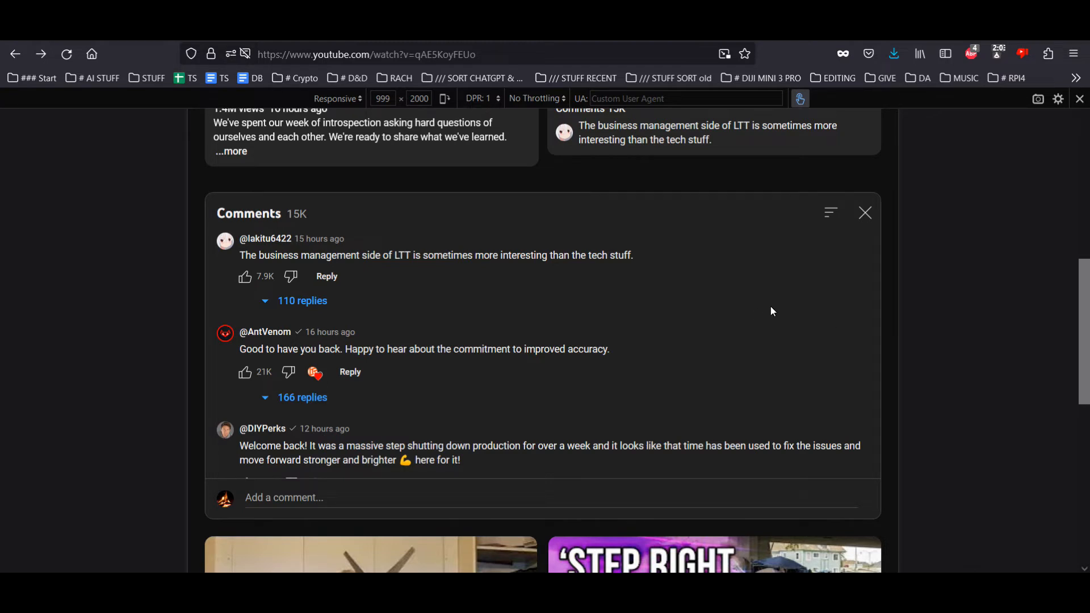
{"action": "mouse_move", "coordinate": [757, 326]}
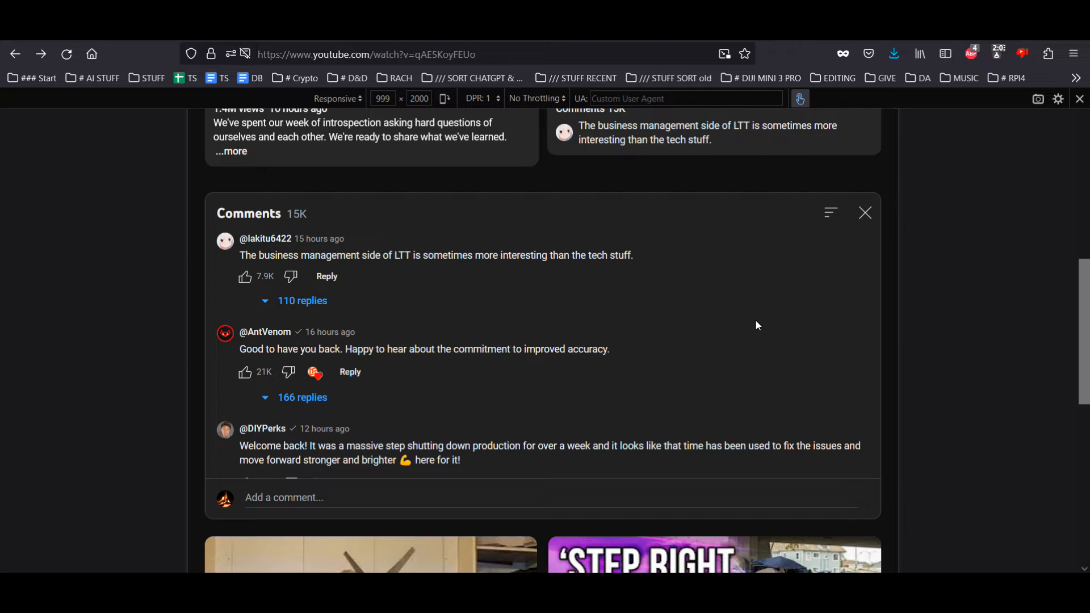
{"action": "scroll", "scroll_direction": "down", "scroll_amount": 3}
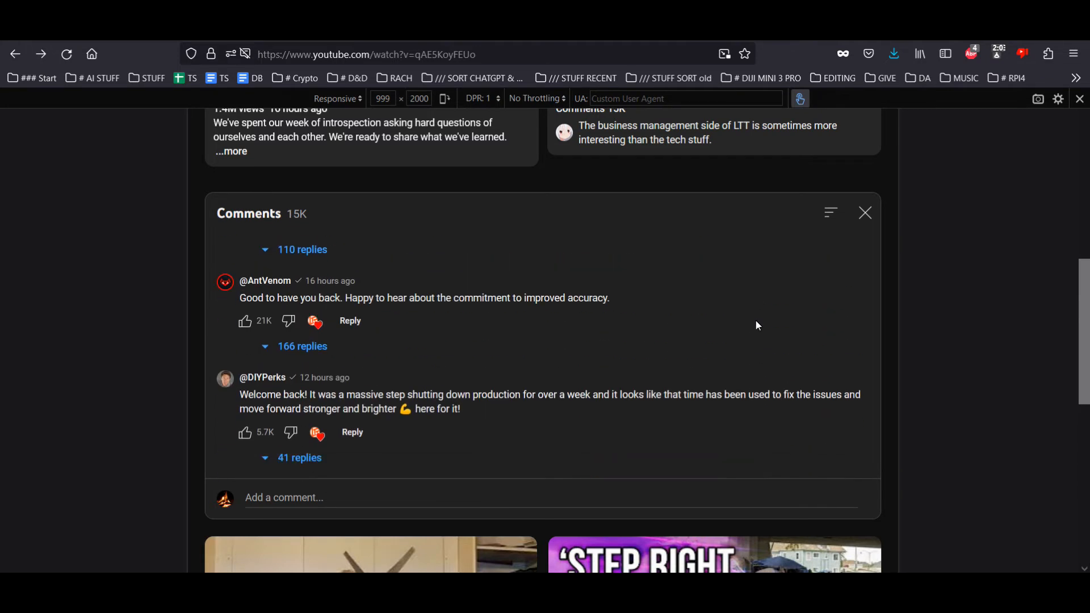
{"action": "scroll", "scroll_direction": "down", "scroll_amount": 3}
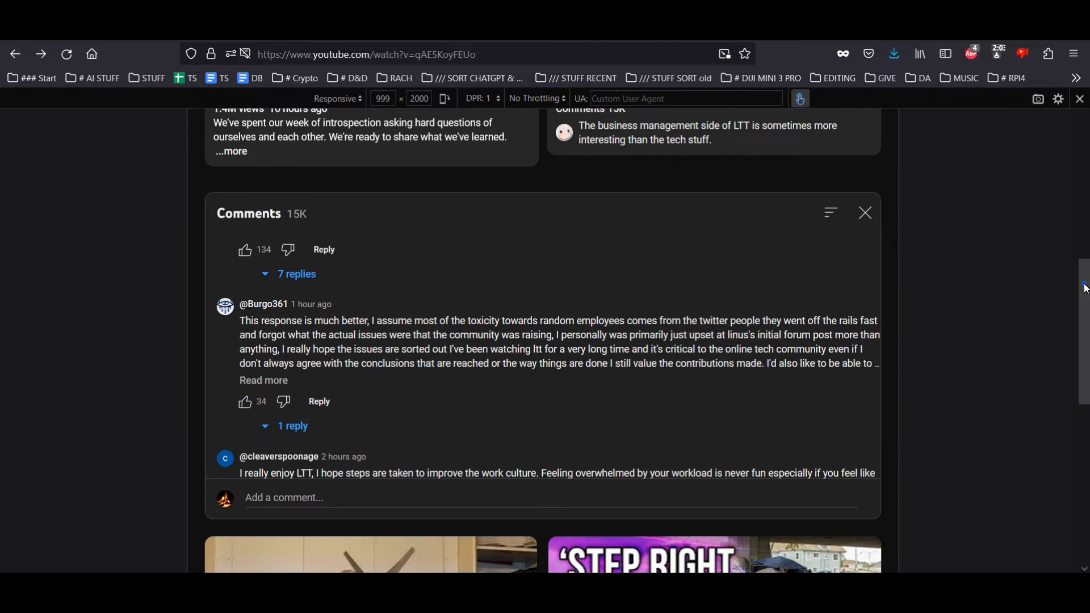
{"action": "scroll", "scroll_direction": "down", "scroll_amount": 3}
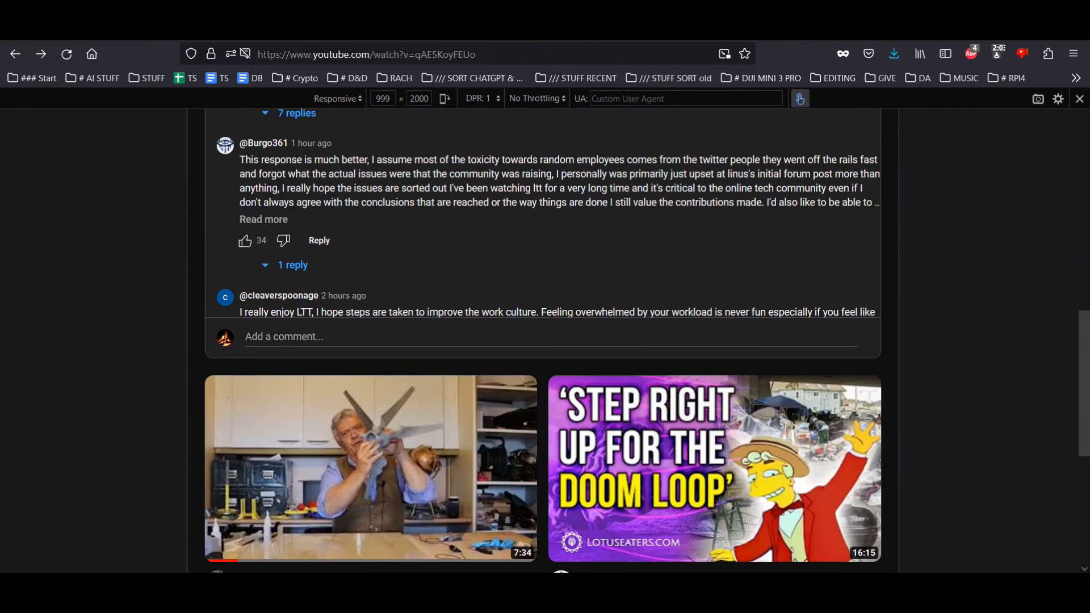
{"action": "scroll", "scroll_direction": "down", "scroll_amount": 3}
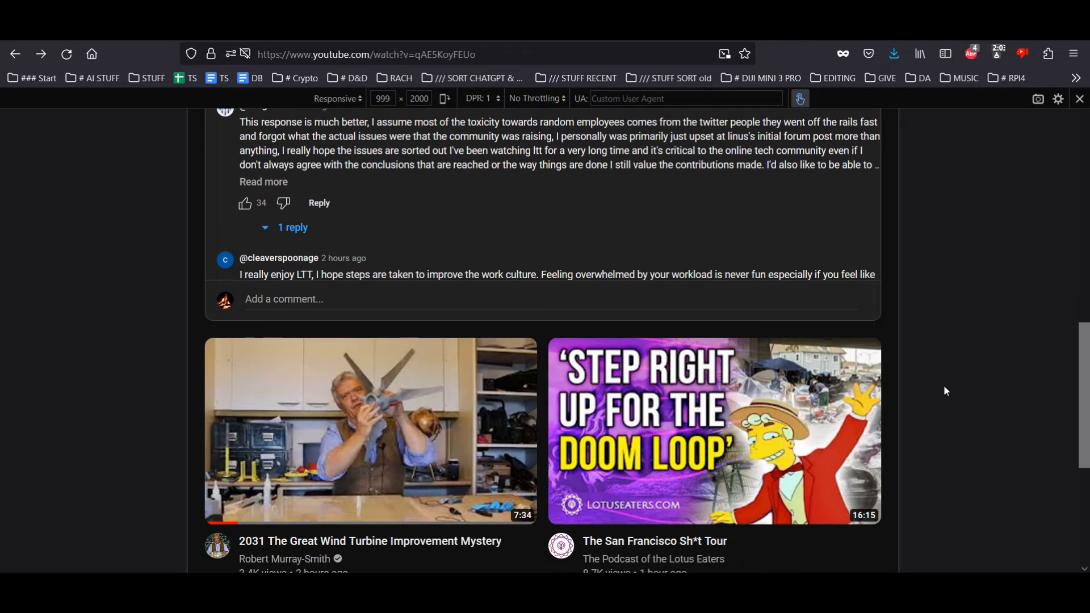
{"action": "mouse_move", "coordinate": [892, 412]}
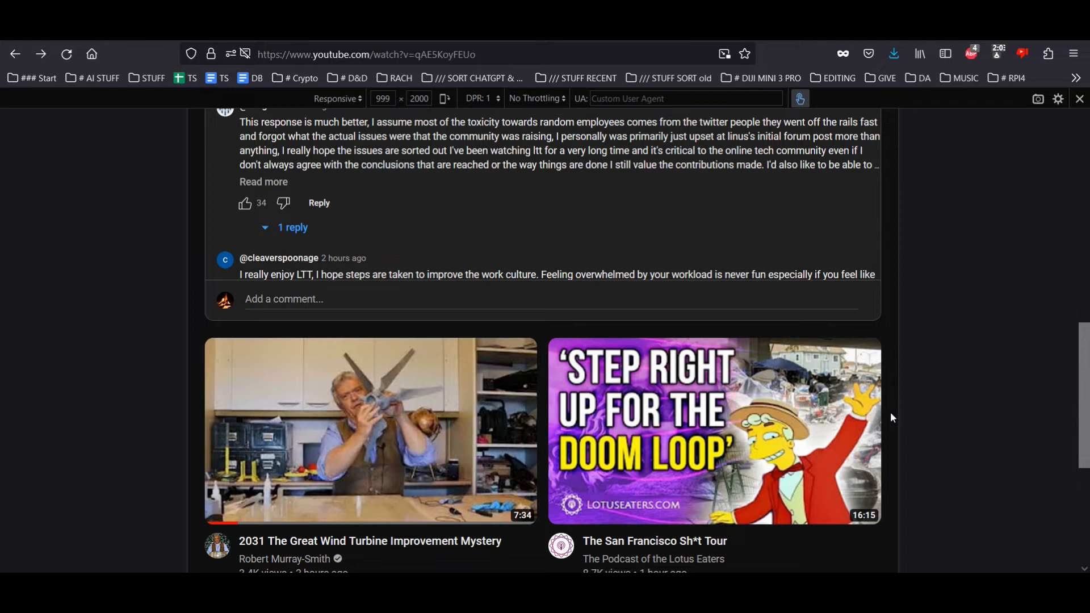
{"action": "mouse_move", "coordinate": [892, 417]}
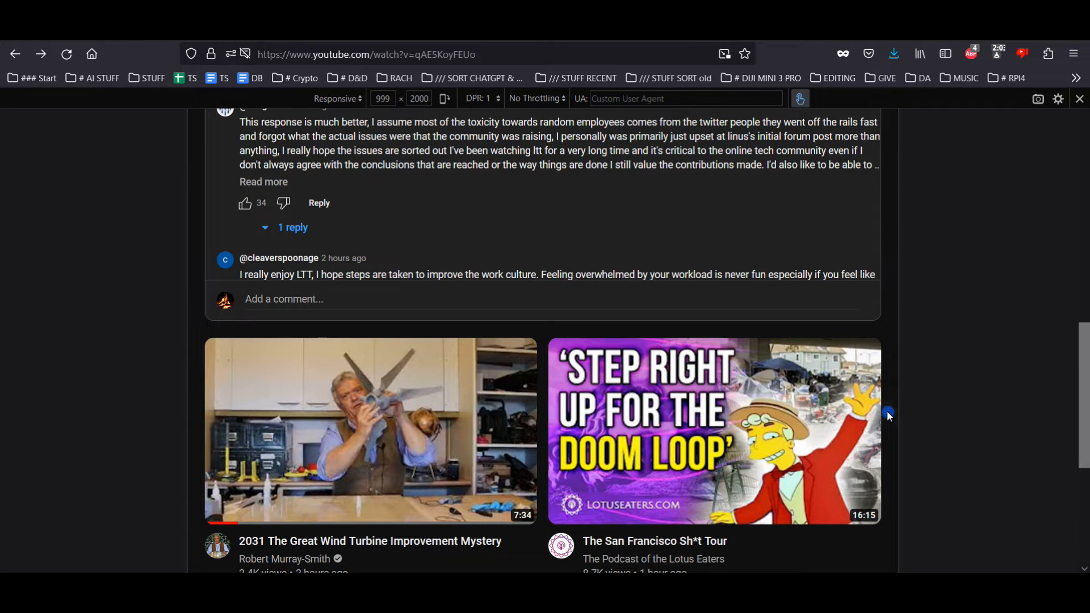
{"action": "scroll", "scroll_direction": "down", "scroll_amount": 3}
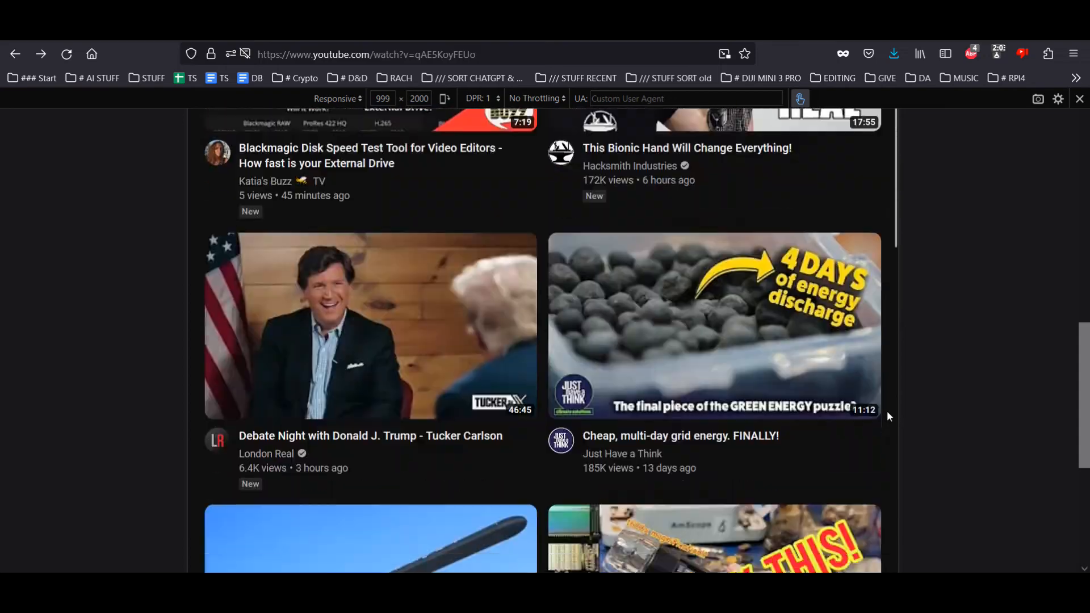
{"action": "scroll", "scroll_direction": "down", "scroll_amount": 3}
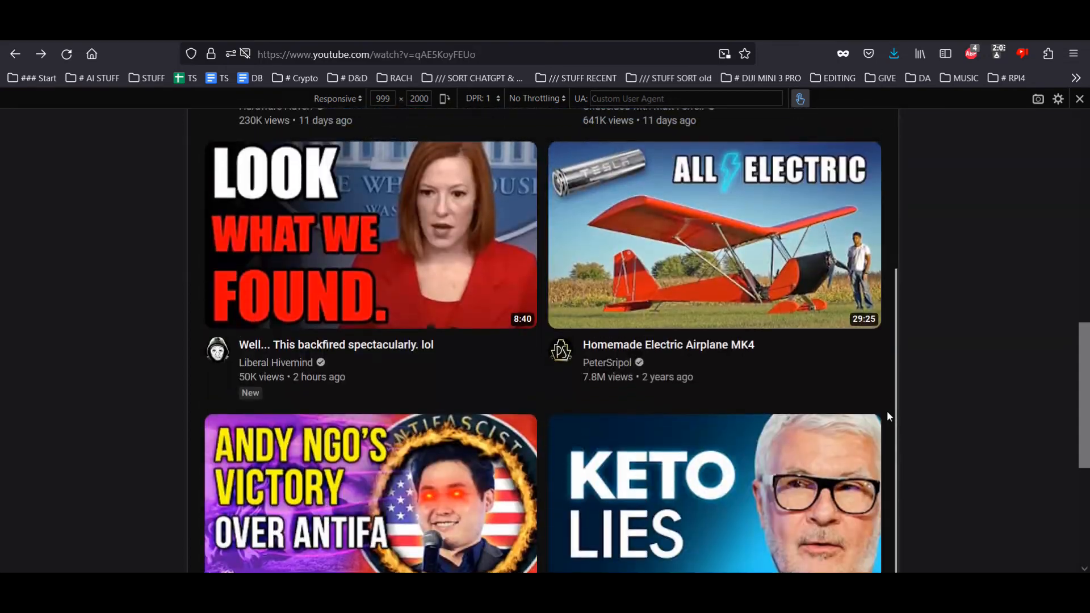
{"action": "scroll", "scroll_direction": "down", "scroll_amount": 3}
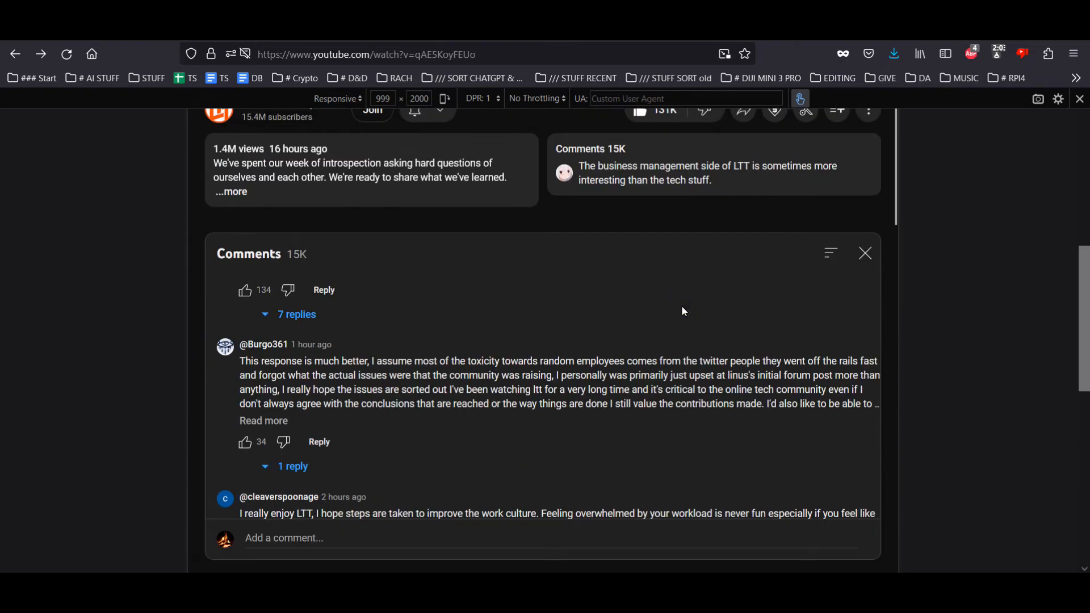
{"action": "scroll", "scroll_direction": "down", "scroll_amount": 3}
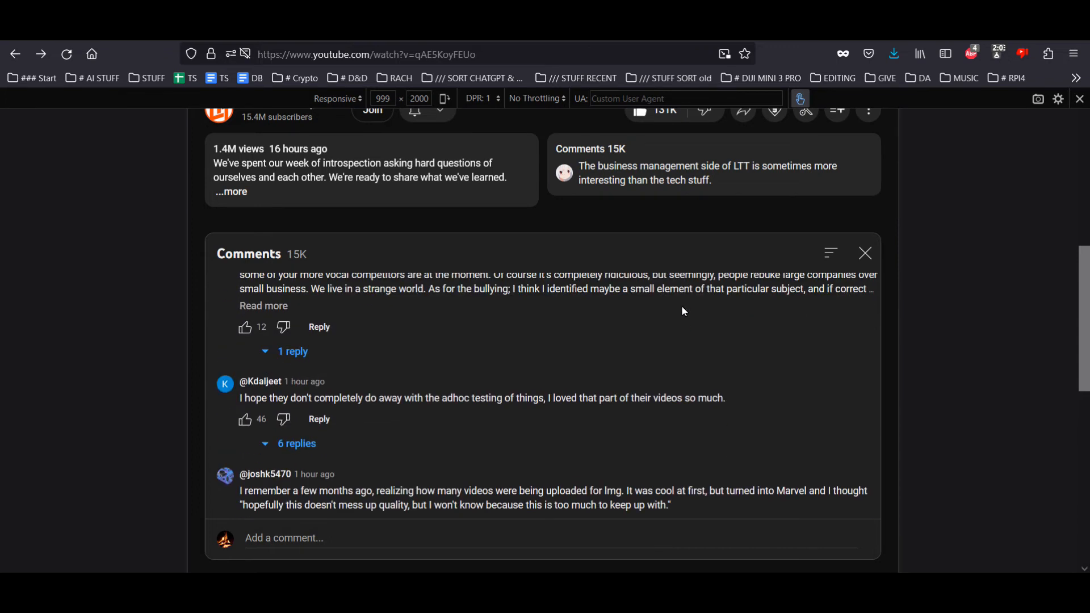
{"action": "scroll", "scroll_direction": "down", "scroll_amount": 3}
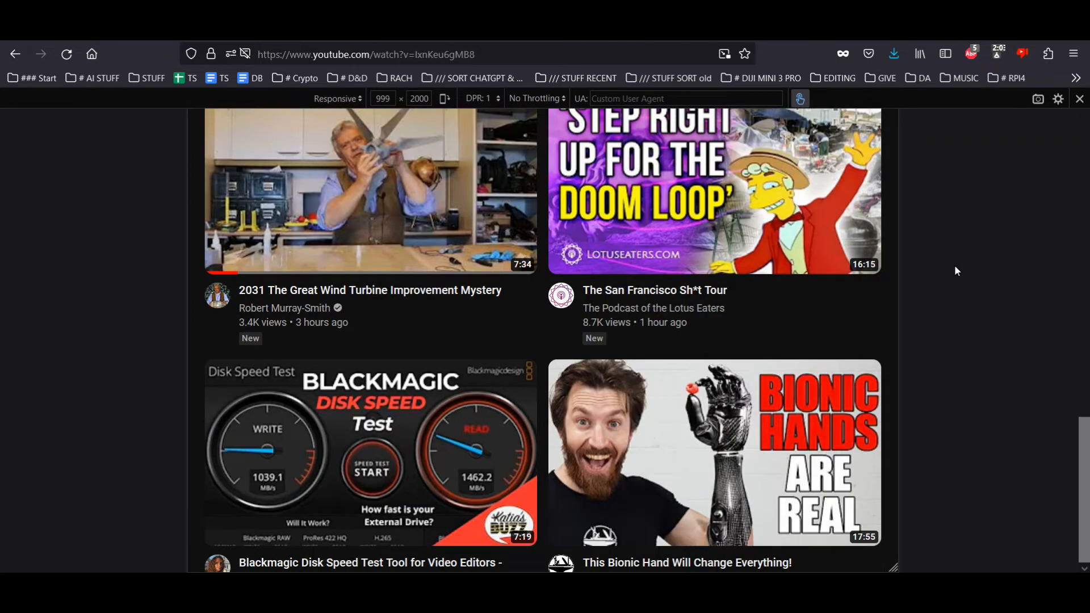
- Scroll to the bionic hand video's player and pause it a few seconds in
{"action": "scroll", "scroll_direction": "down", "scroll_amount": 3}
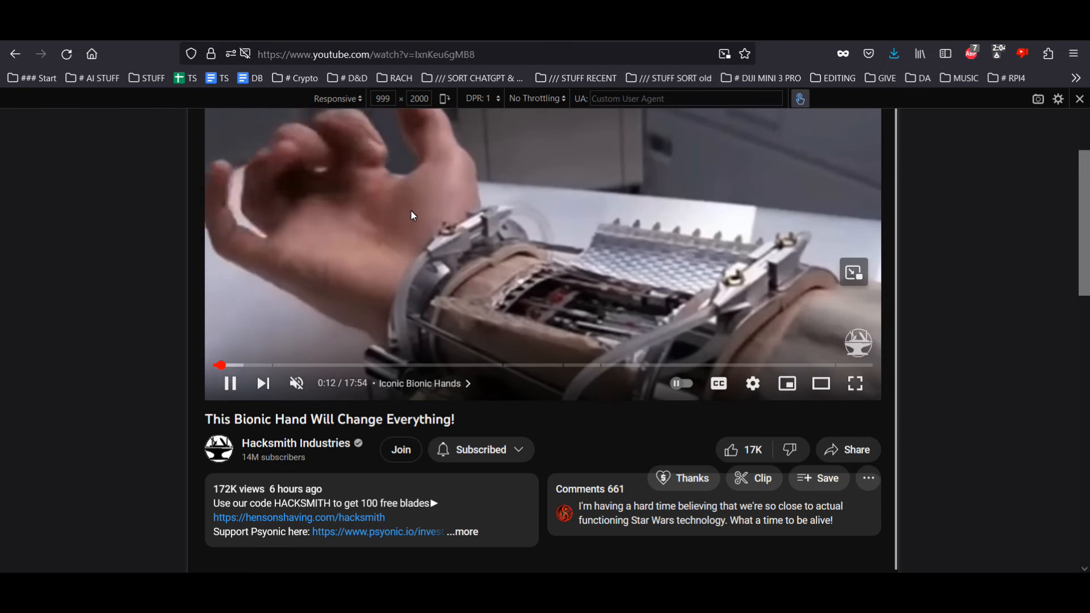
{"action": "left_click", "coordinate": [229, 383]}
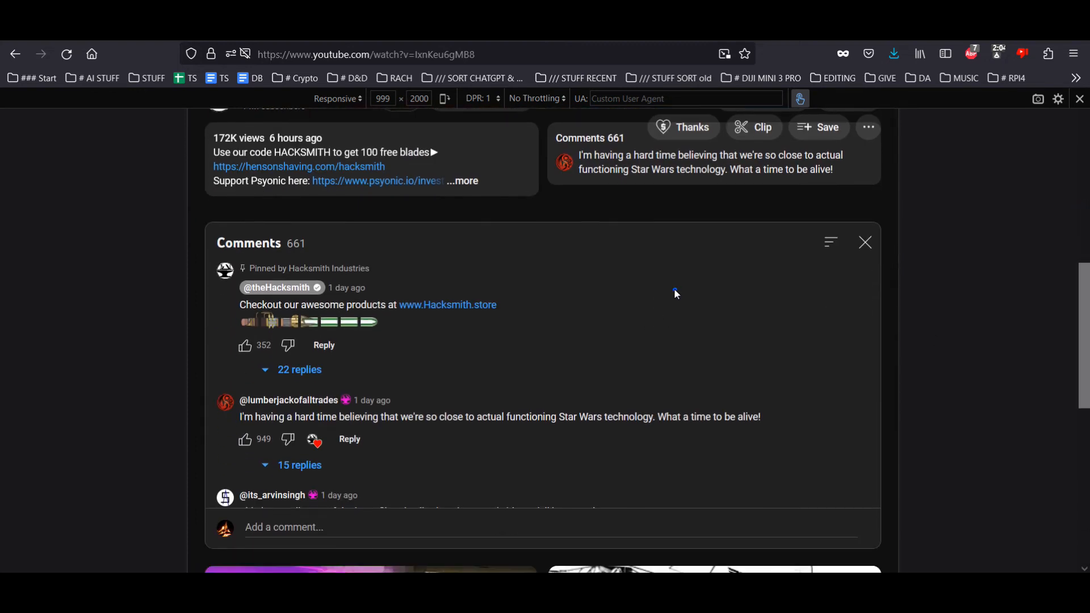
{"action": "scroll", "scroll_direction": "down", "scroll_amount": 3}
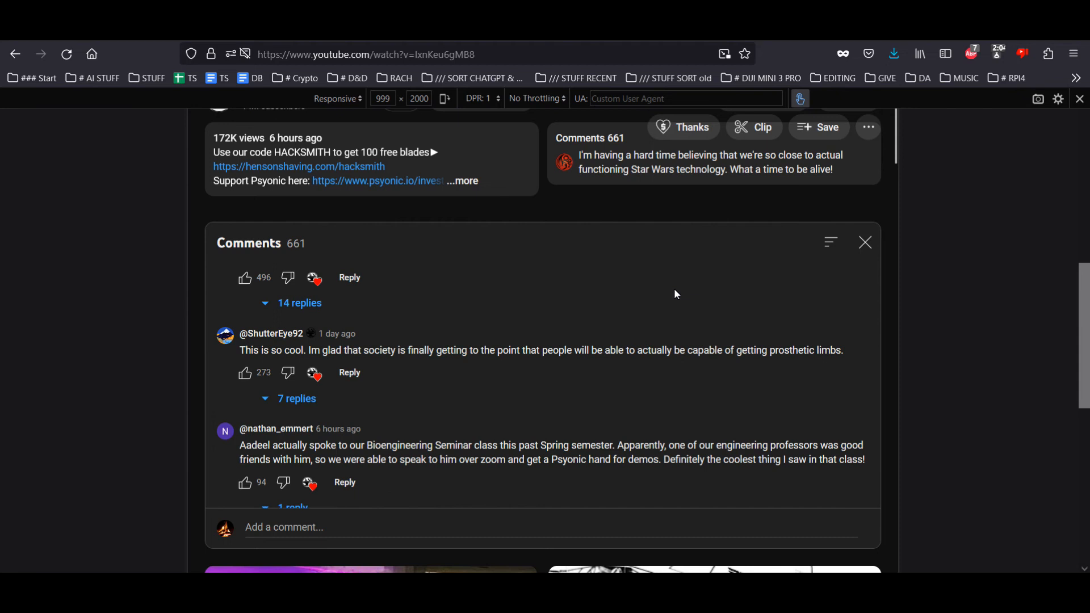
{"action": "scroll", "scroll_direction": "down", "scroll_amount": 3}
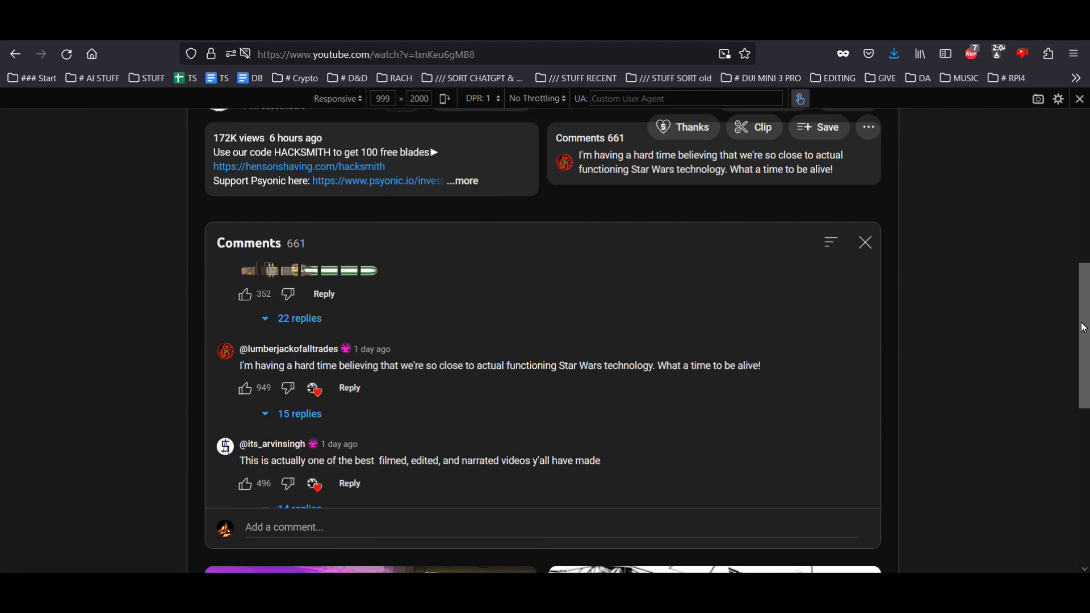
{"action": "scroll", "scroll_direction": "up", "scroll_amount": 3}
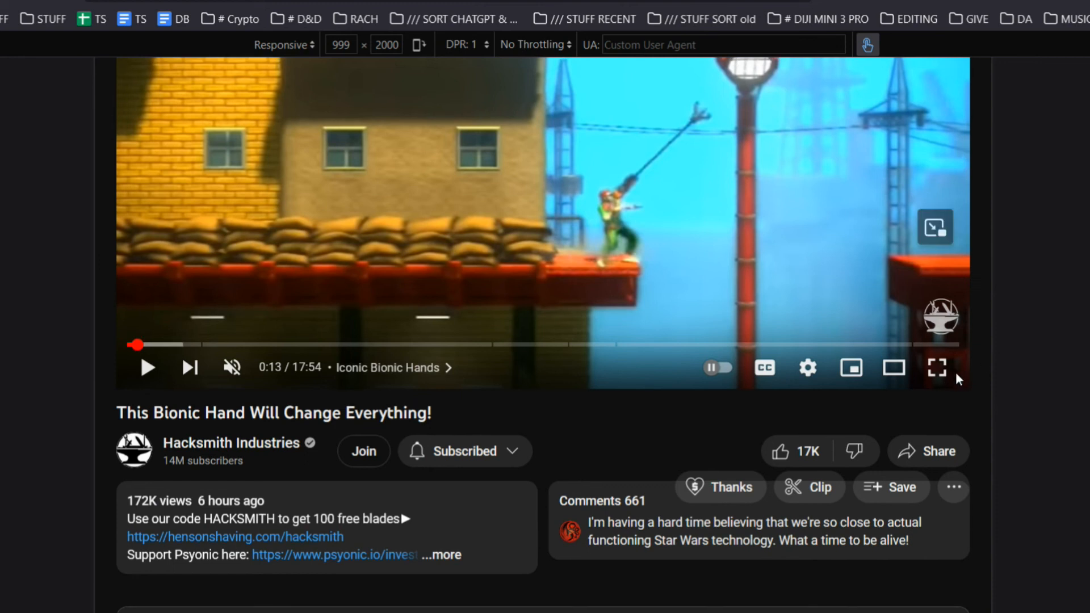
{"action": "mouse_move", "coordinate": [937, 368]}
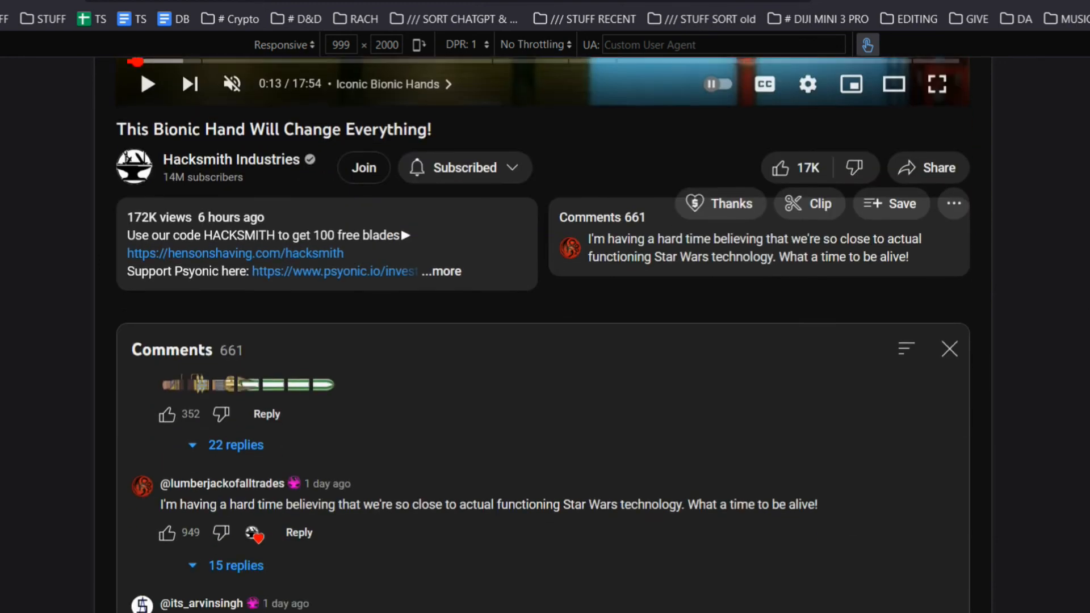
{"action": "scroll", "scroll_direction": "down", "scroll_amount": 3}
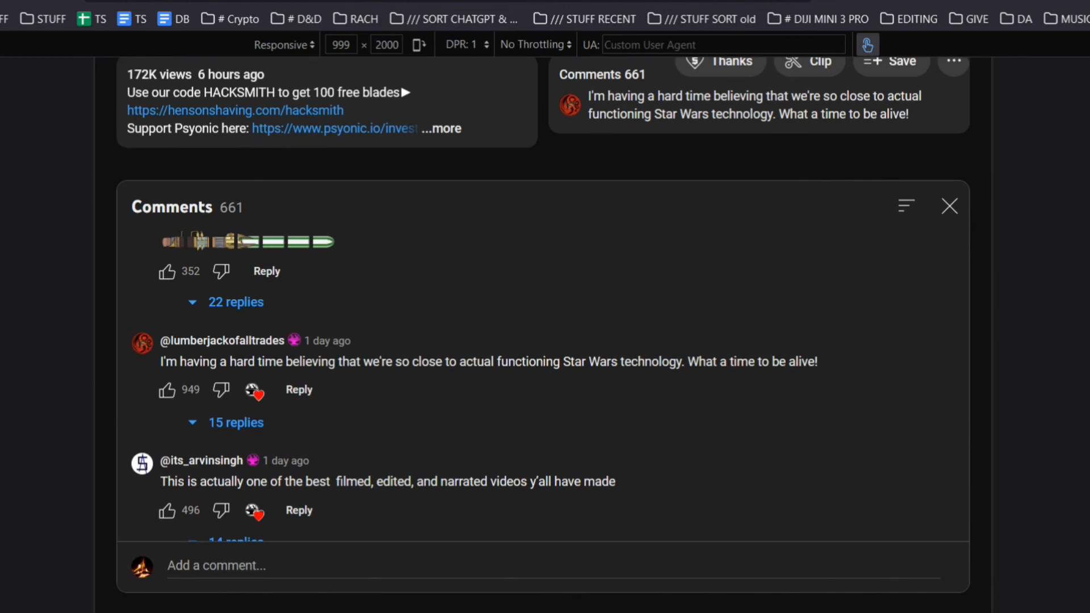